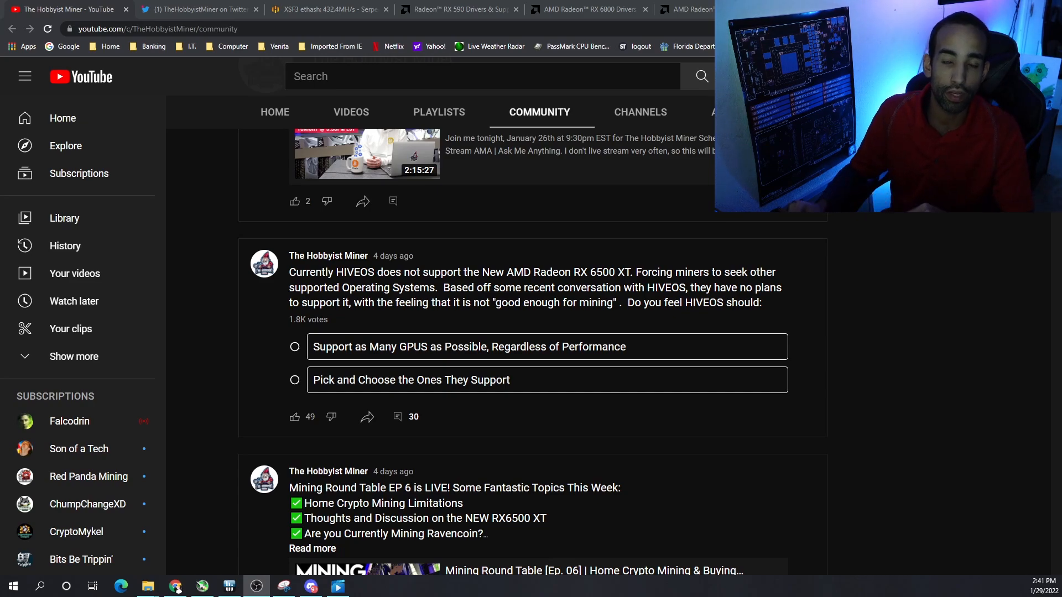
pyautogui.moveTo(989, 422)
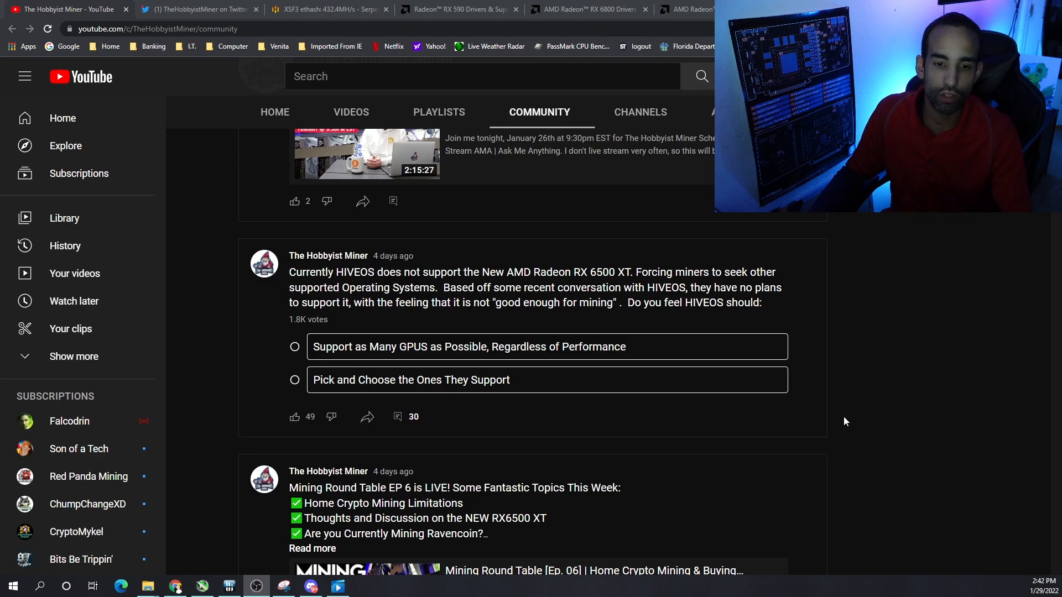
# Switch to the Twitter tweet on HiveOS card support and scroll to Hiveon's reply
pyautogui.click(196, 9)
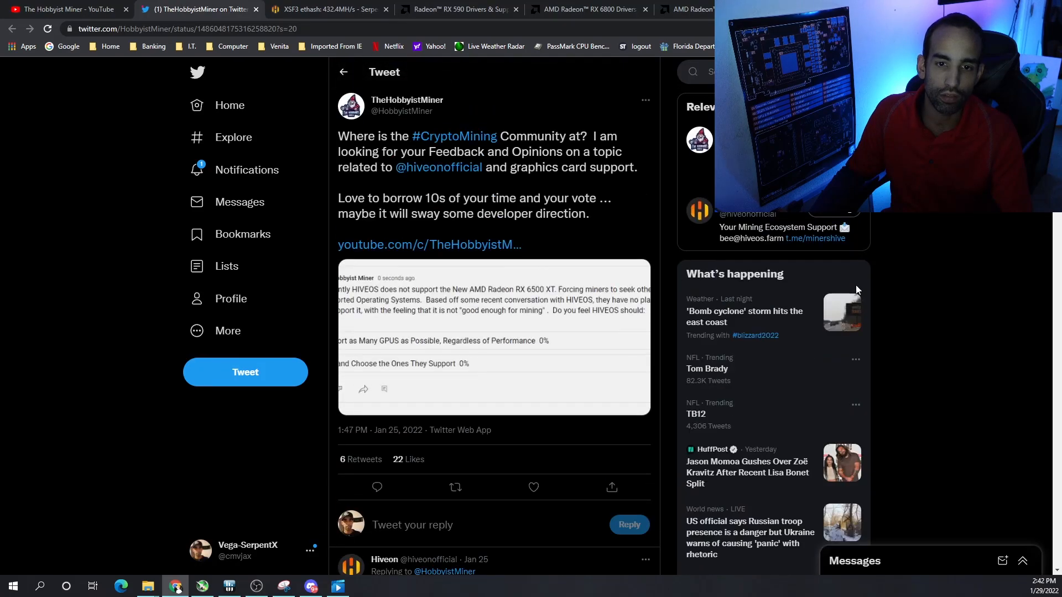
pyautogui.scroll(-3)
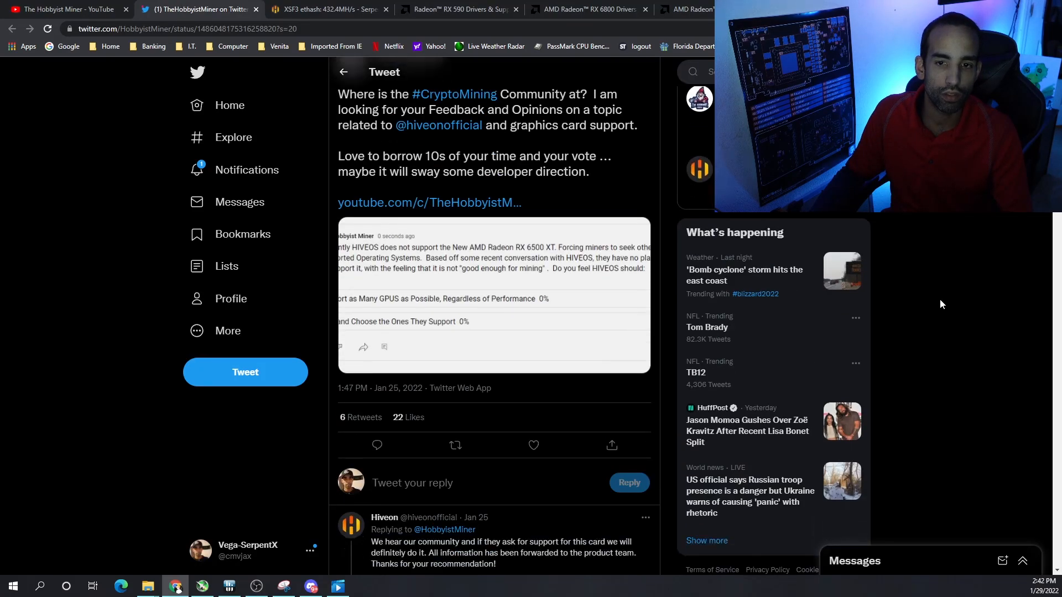
pyautogui.scroll(-3)
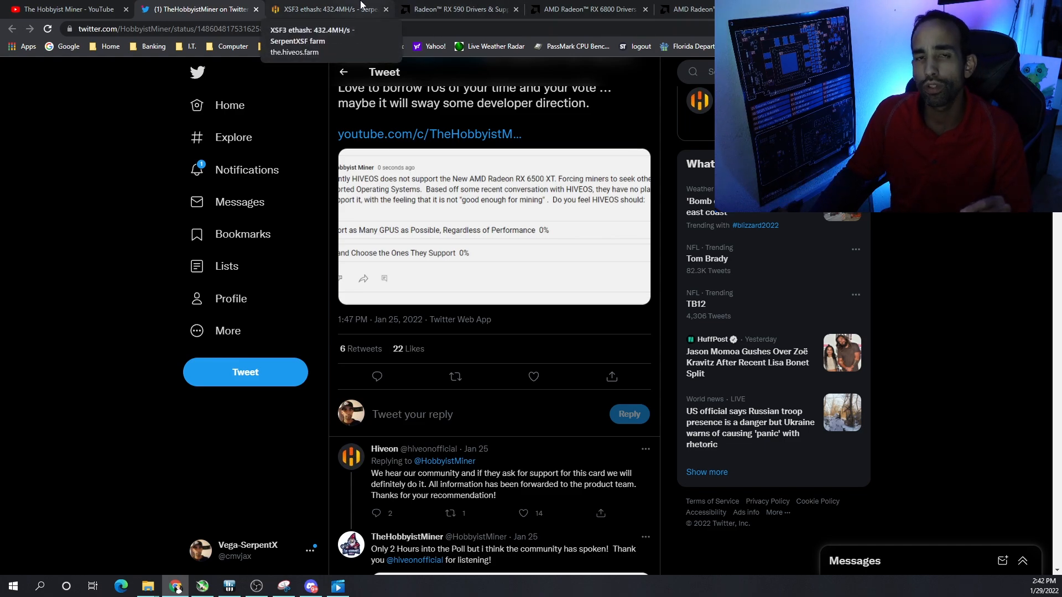
# Switch to the Hive OS tab showing the XSF3 rig's eight-GPU overview
pyautogui.click(325, 9)
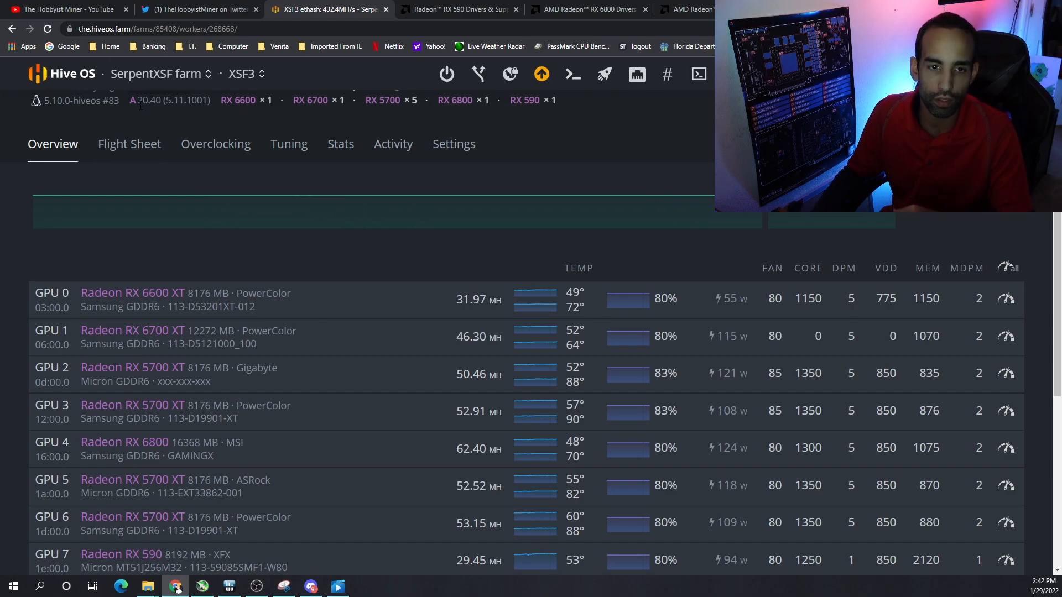
pyautogui.doubleClick(147, 99)
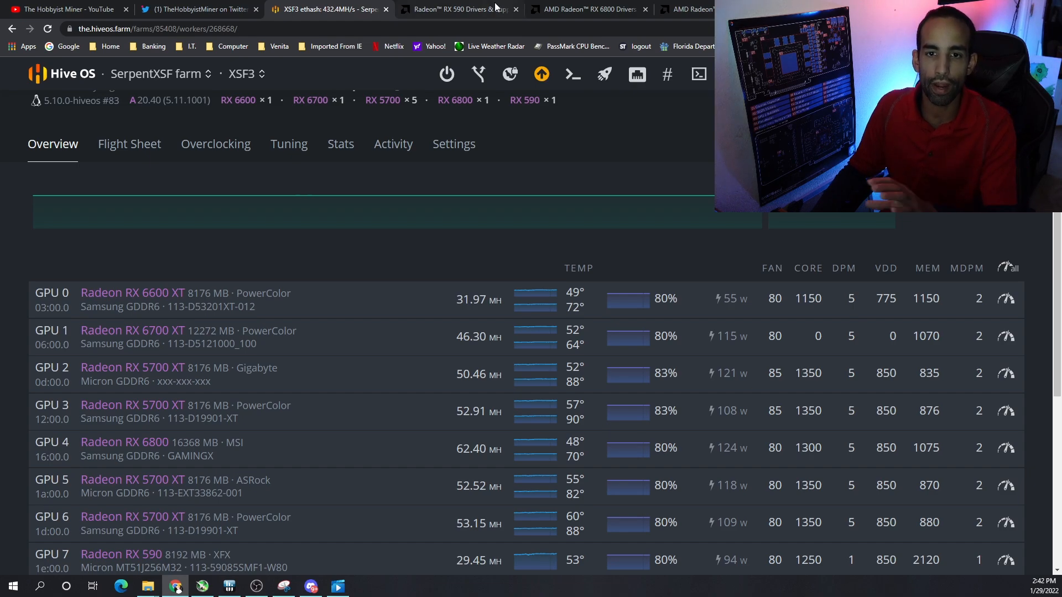
# Compare the RX 590 AMD driver listing against the HiveOS rig's driver version
pyautogui.click(457, 10)
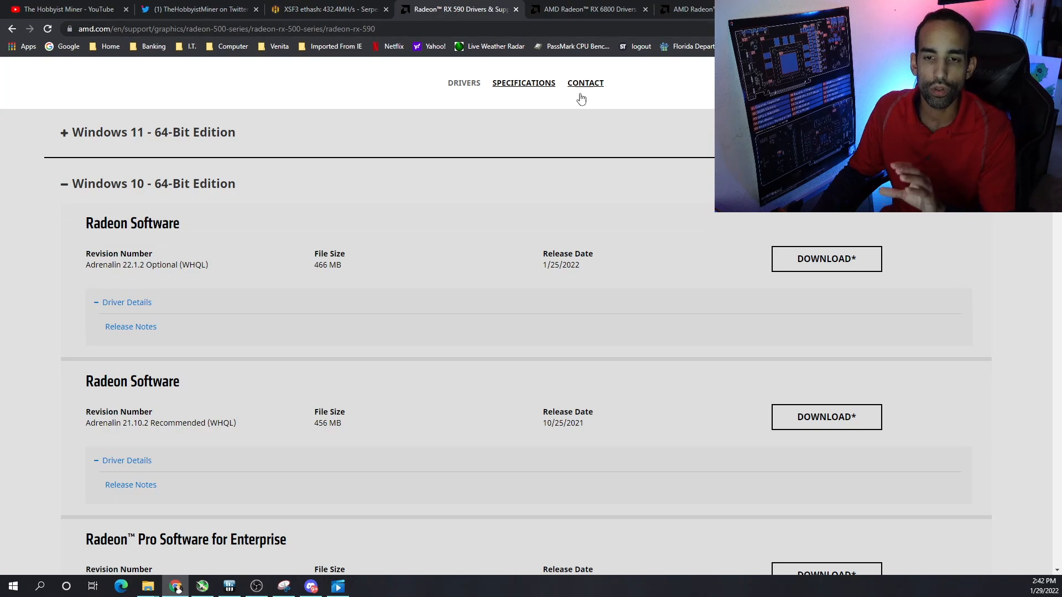
pyautogui.moveTo(614, 132)
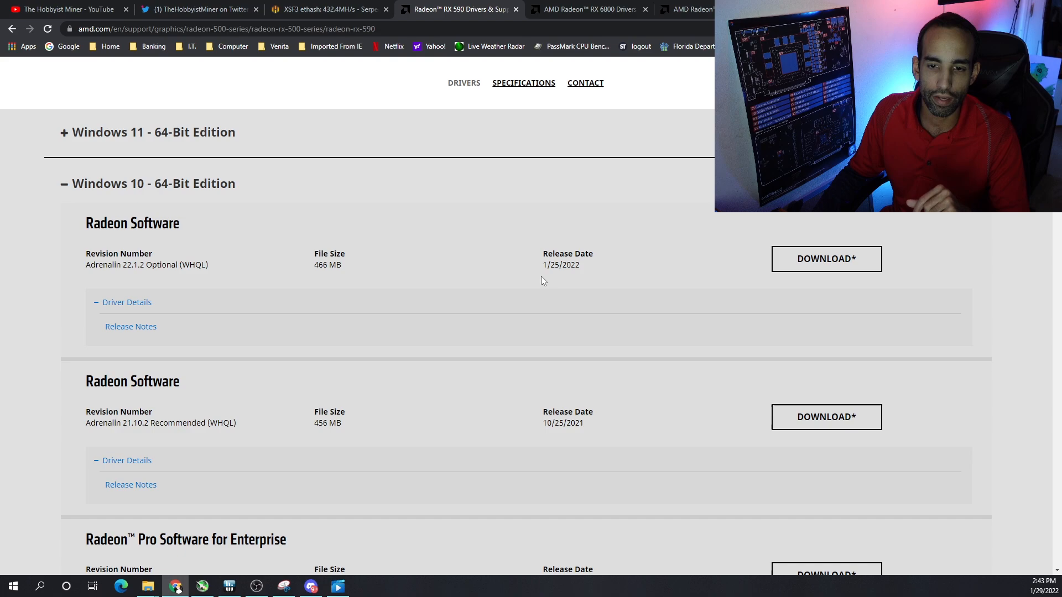
pyautogui.moveTo(481, 280)
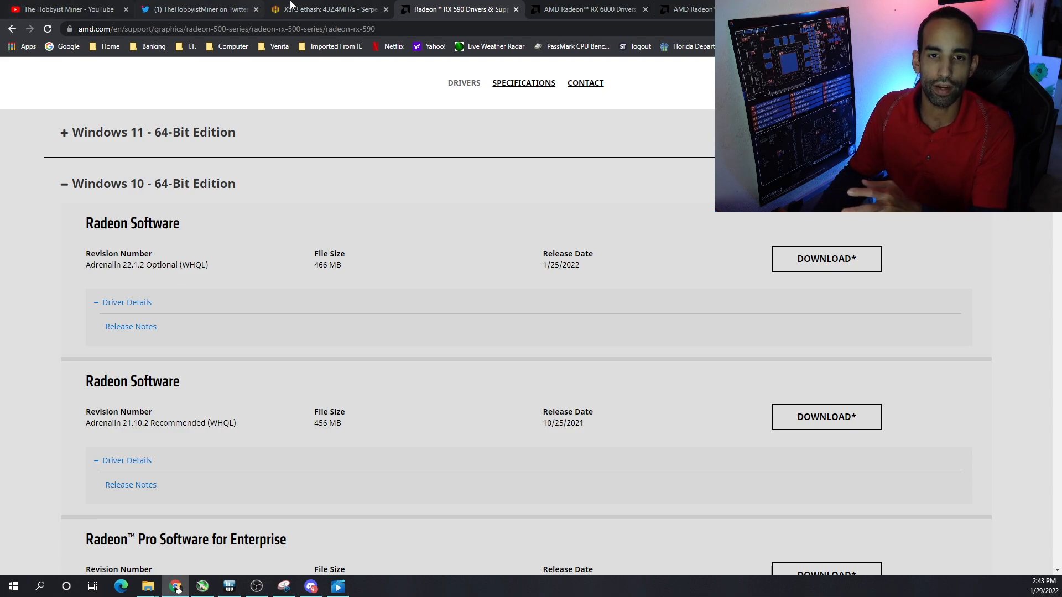
pyautogui.click(328, 9)
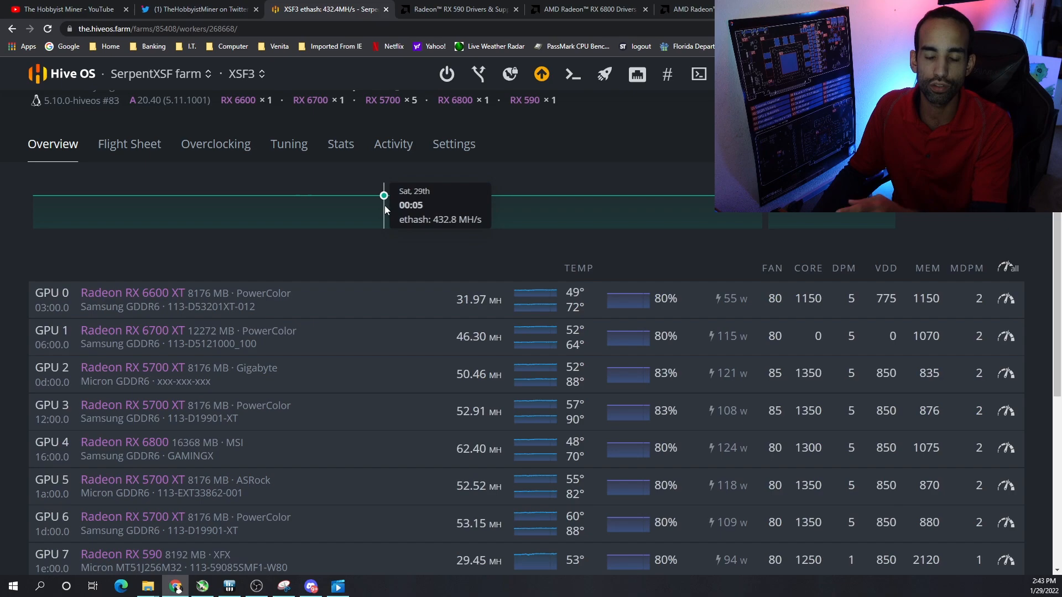
pyautogui.click(461, 9)
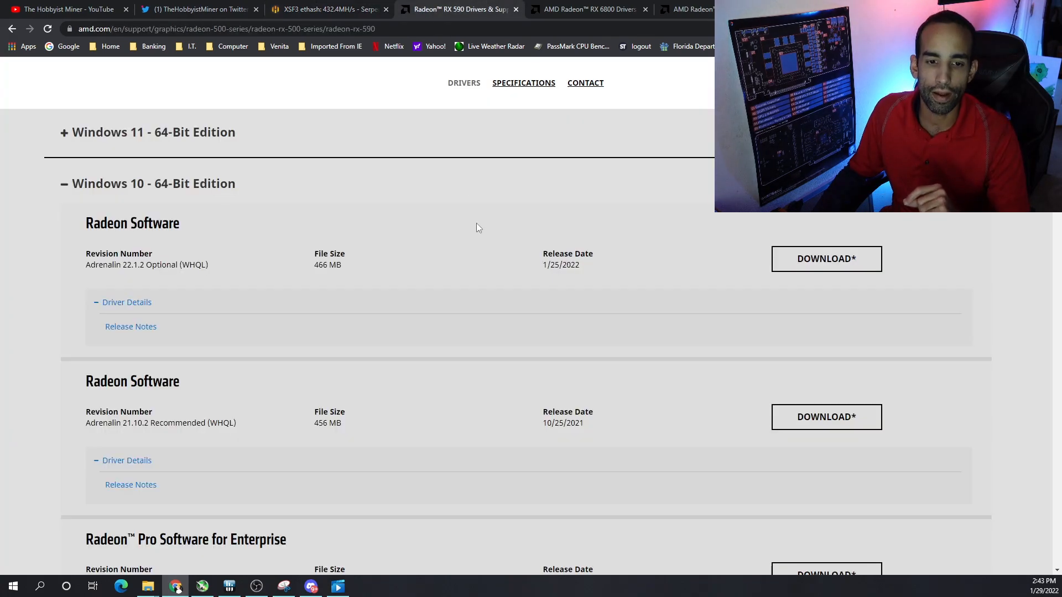
pyautogui.moveTo(477, 230)
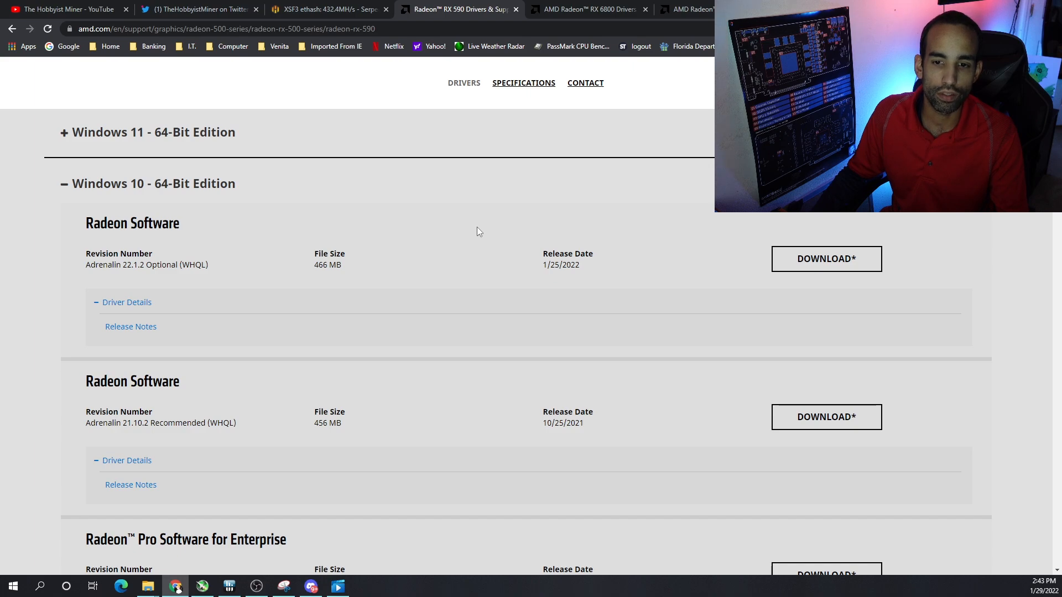
pyautogui.click(329, 9)
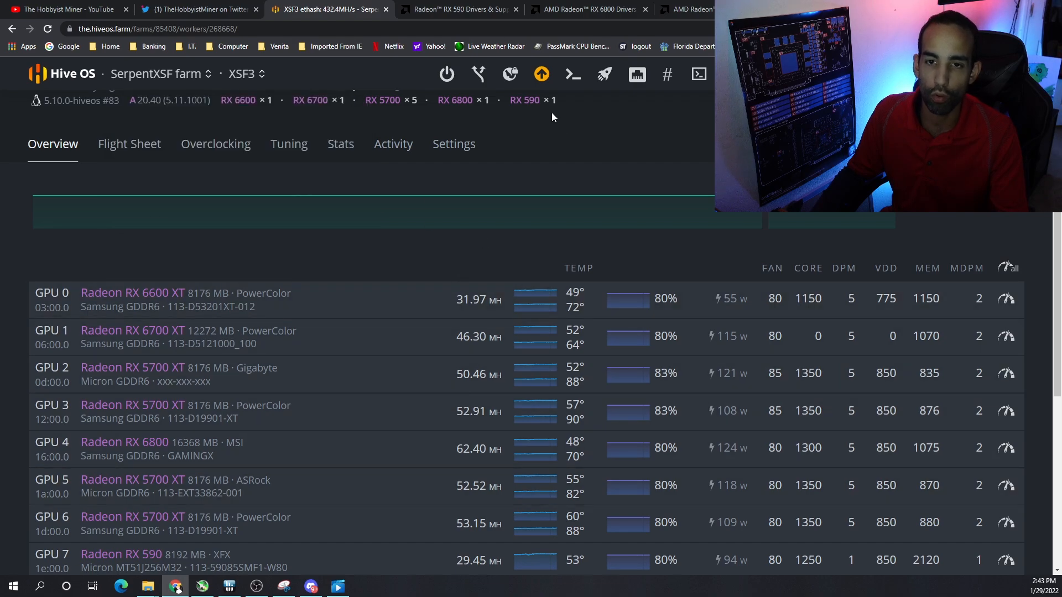
# Show the RX 6800 driver page listing Adrenalin 22.1.2 for Windows 10
pyautogui.click(585, 9)
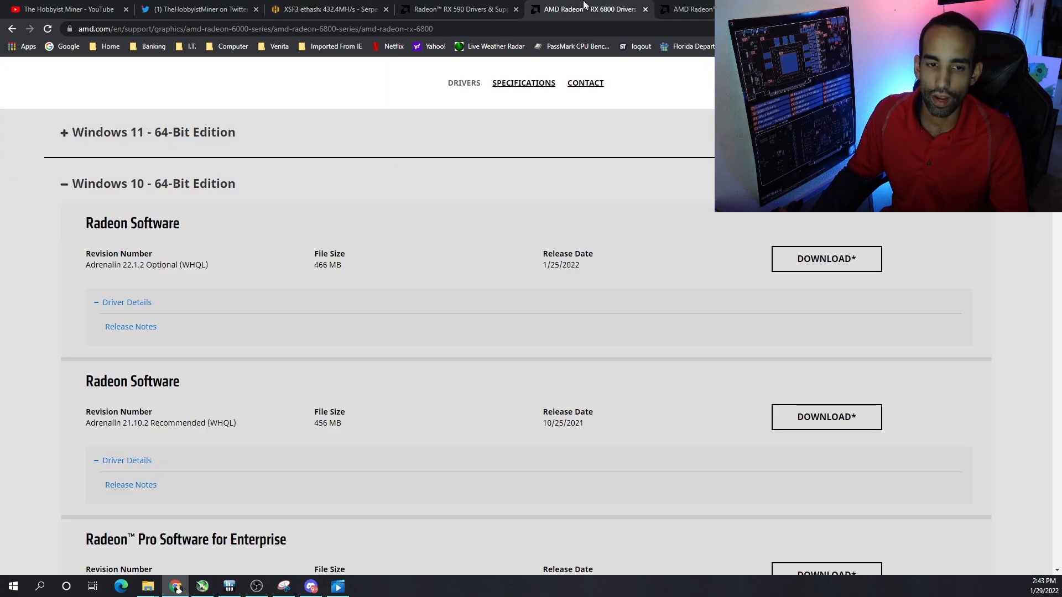
pyautogui.click(457, 9)
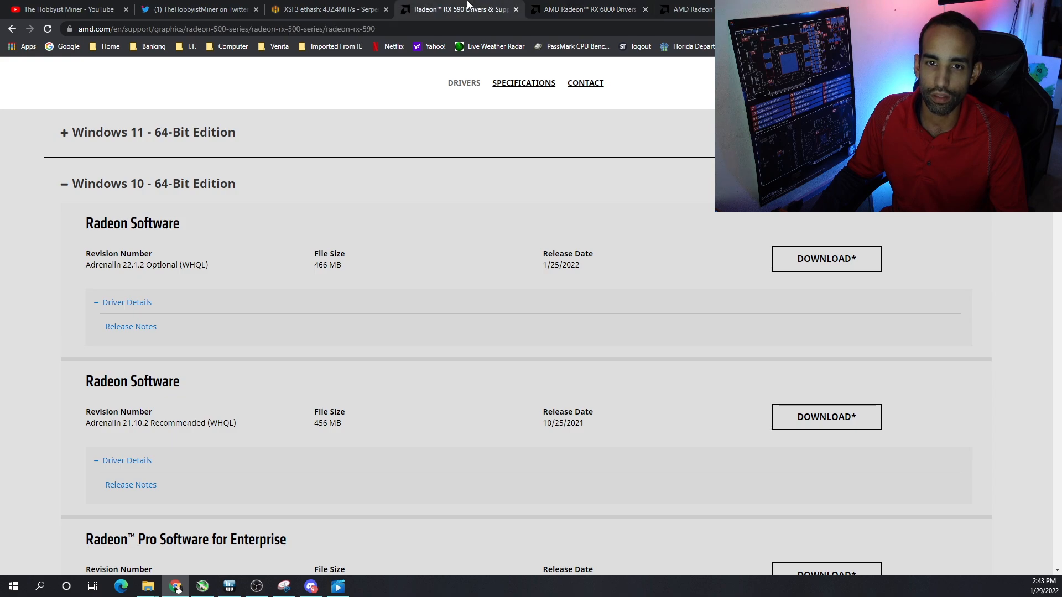
pyautogui.click(586, 9)
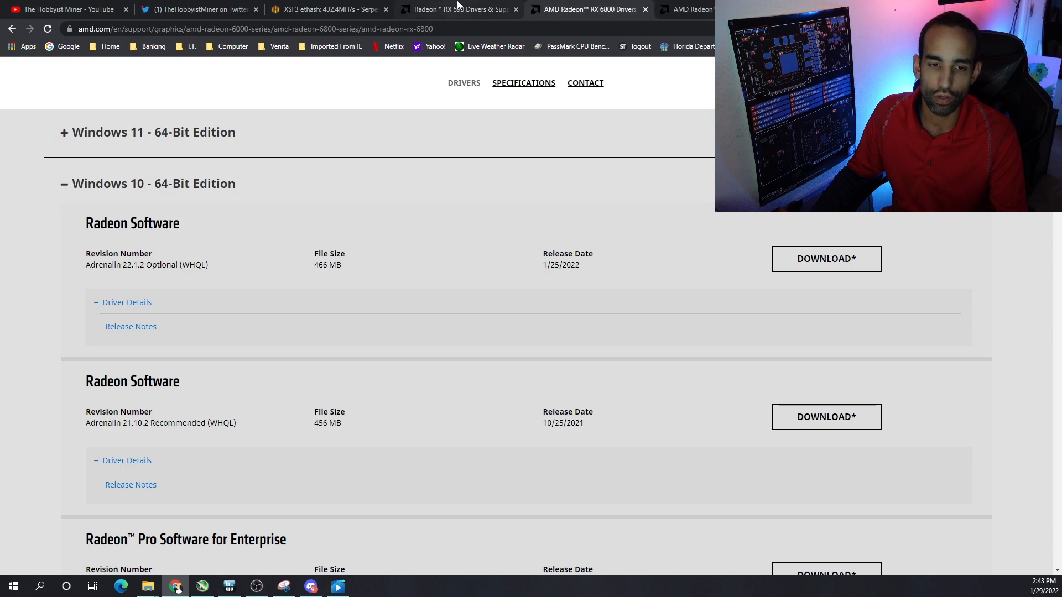
pyautogui.moveTo(461, 9)
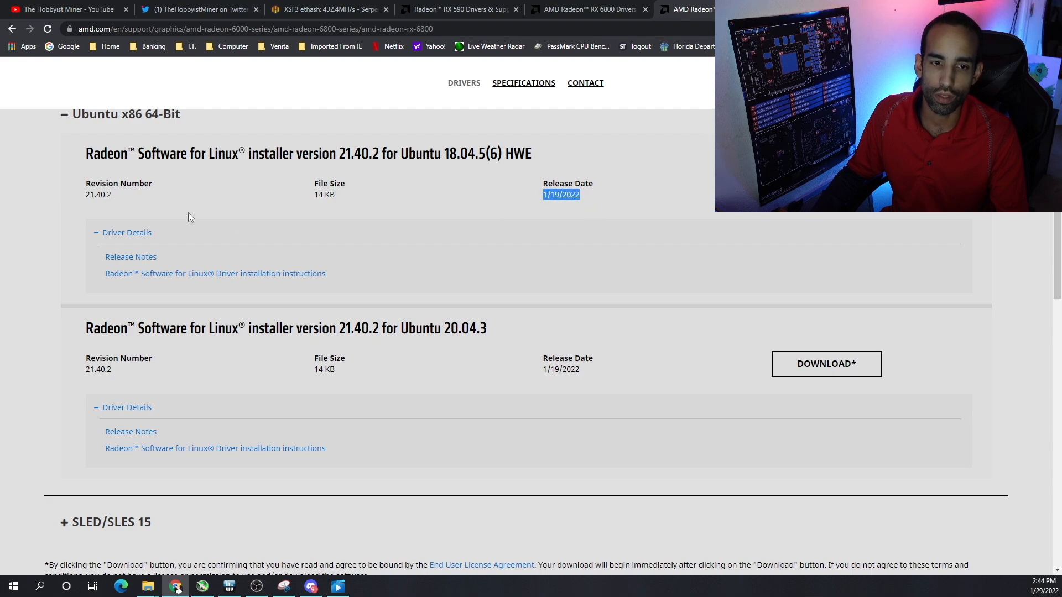
pyautogui.moveTo(129, 205)
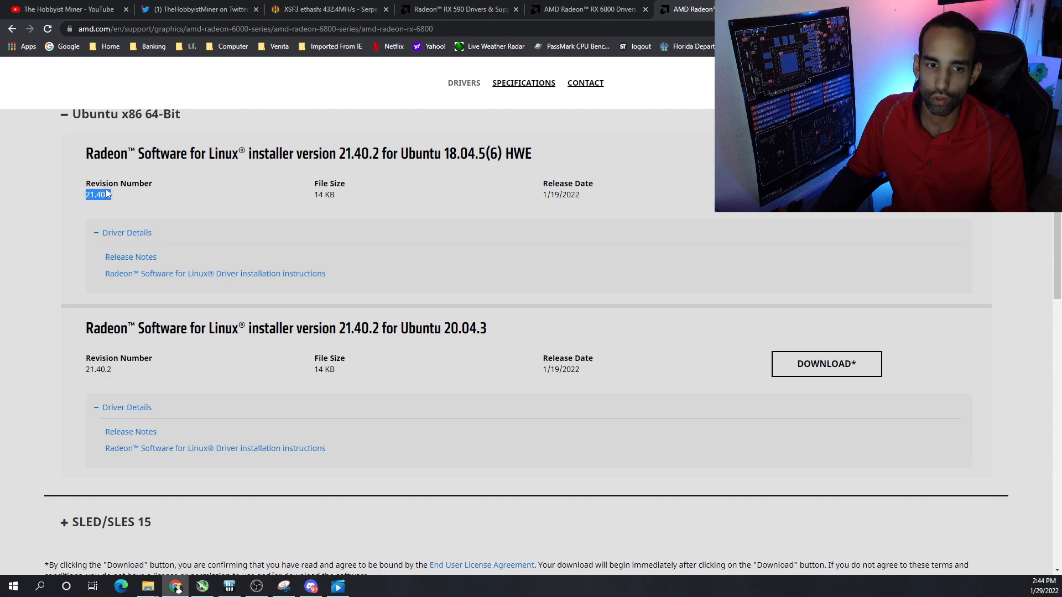
# Highlight Linux revision 20.45 in RX 6800 previous drivers, then return to the HiveOS rig
pyautogui.click(329, 9)
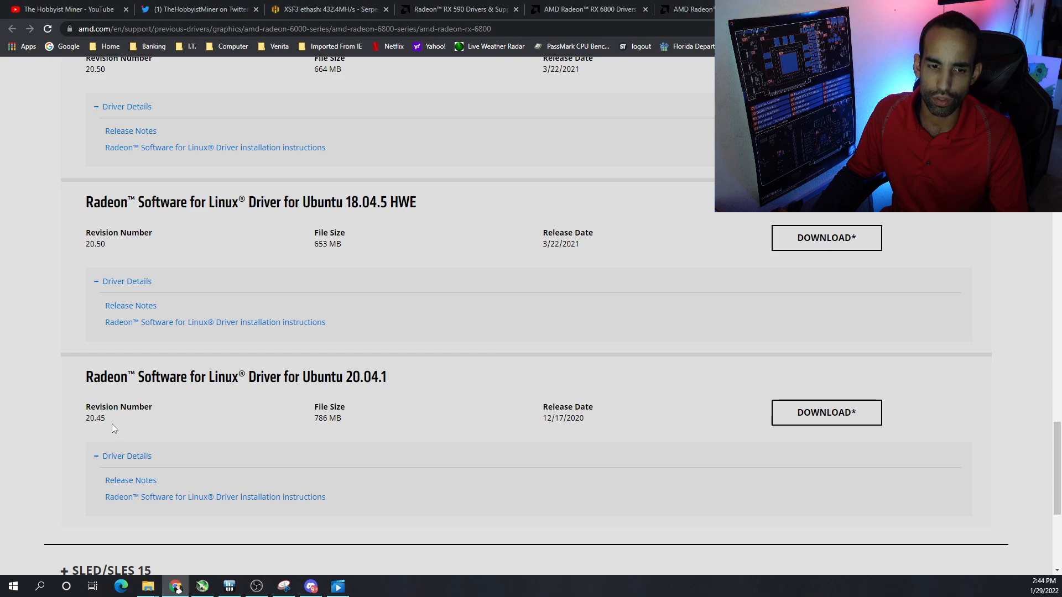
pyautogui.doubleClick(94, 418)
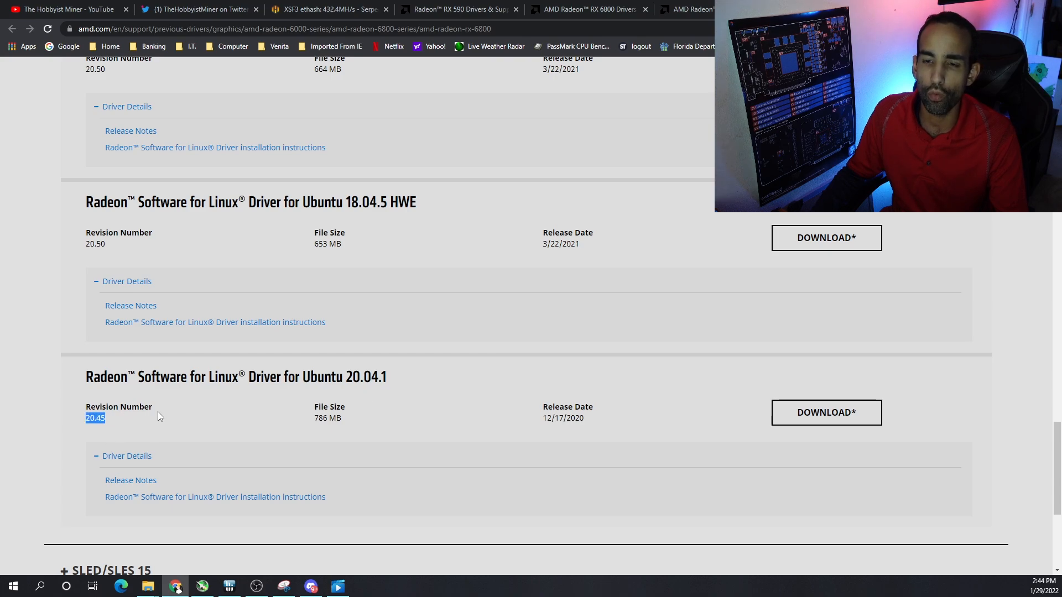
pyautogui.moveTo(237, 360)
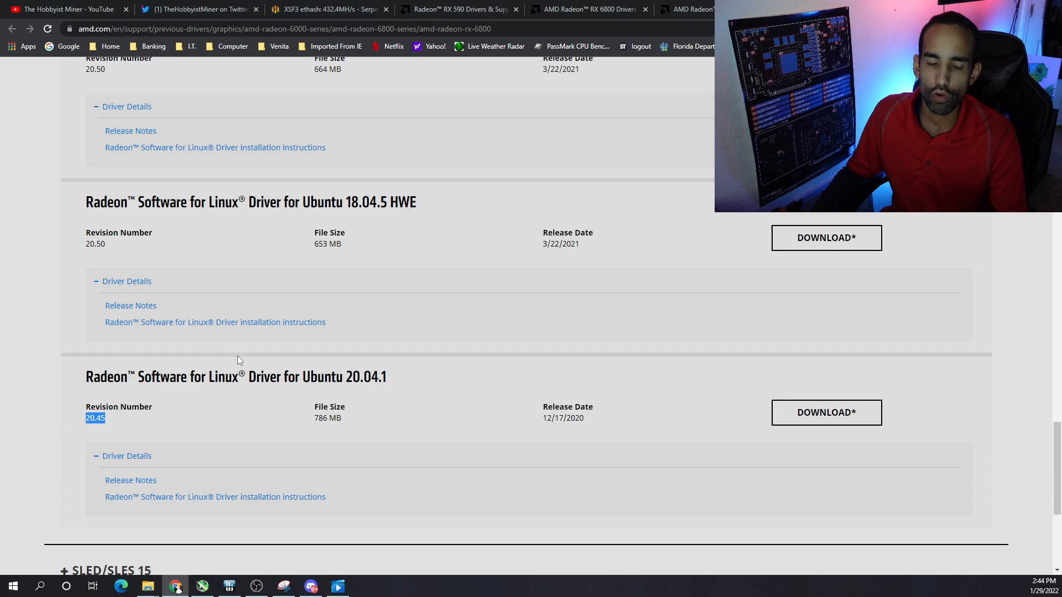
pyautogui.moveTo(496, 366)
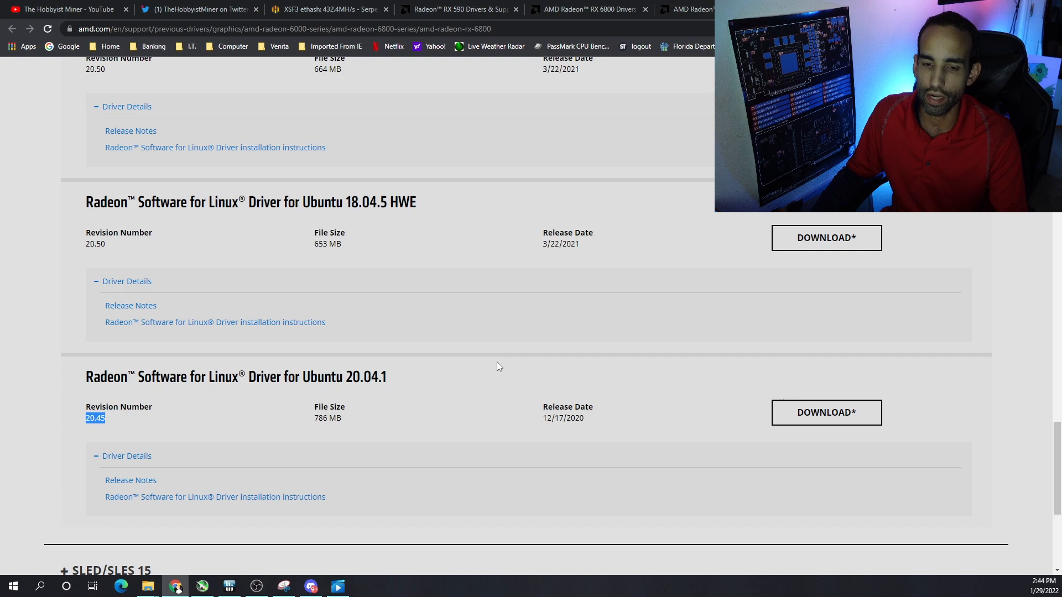
pyautogui.click(328, 9)
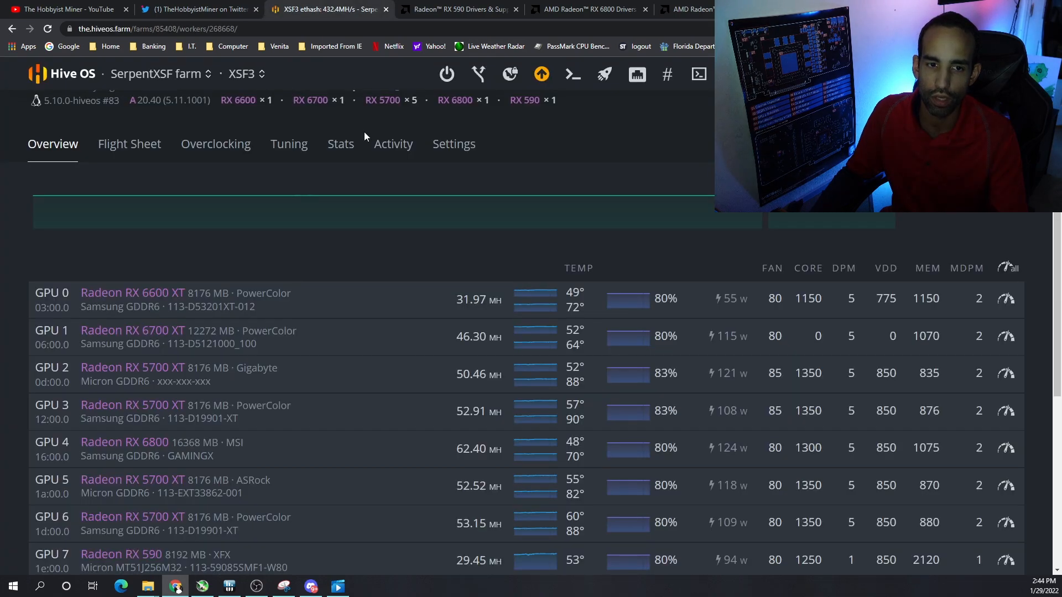
pyautogui.moveTo(521, 168)
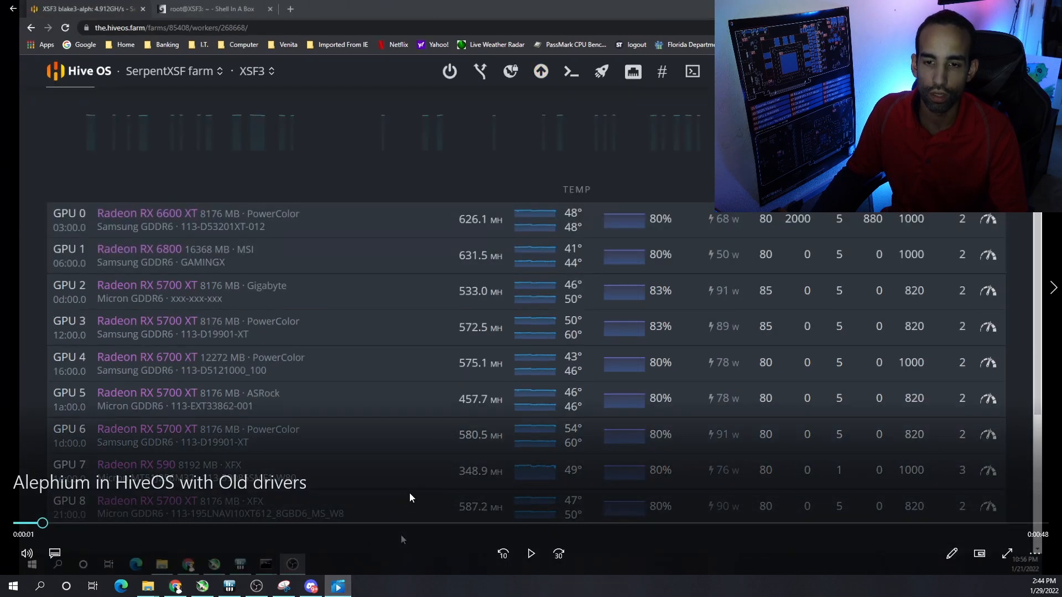
pyautogui.moveTo(579, 383)
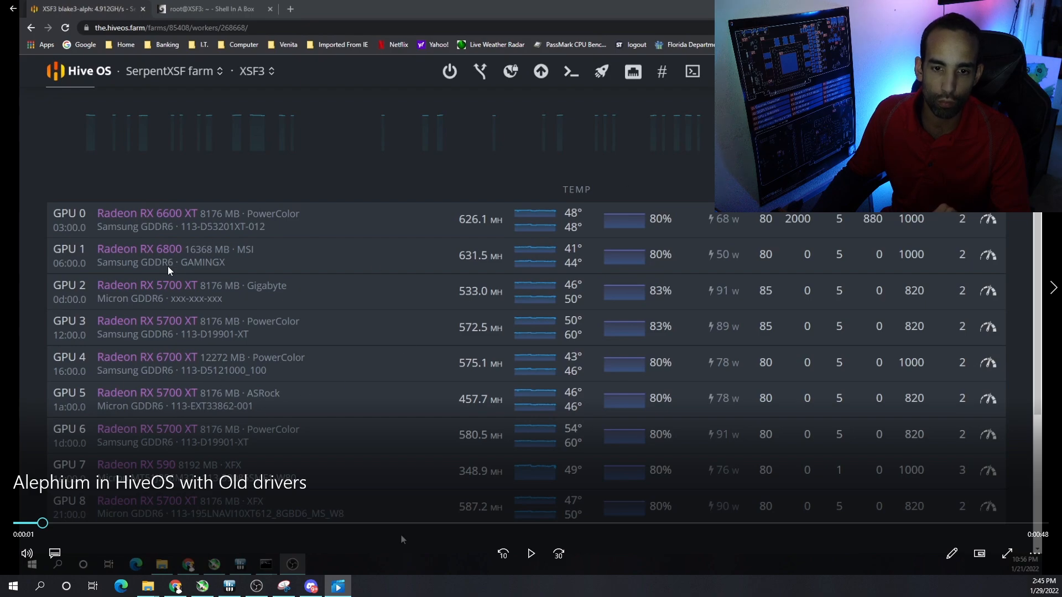
pyautogui.moveTo(476, 434)
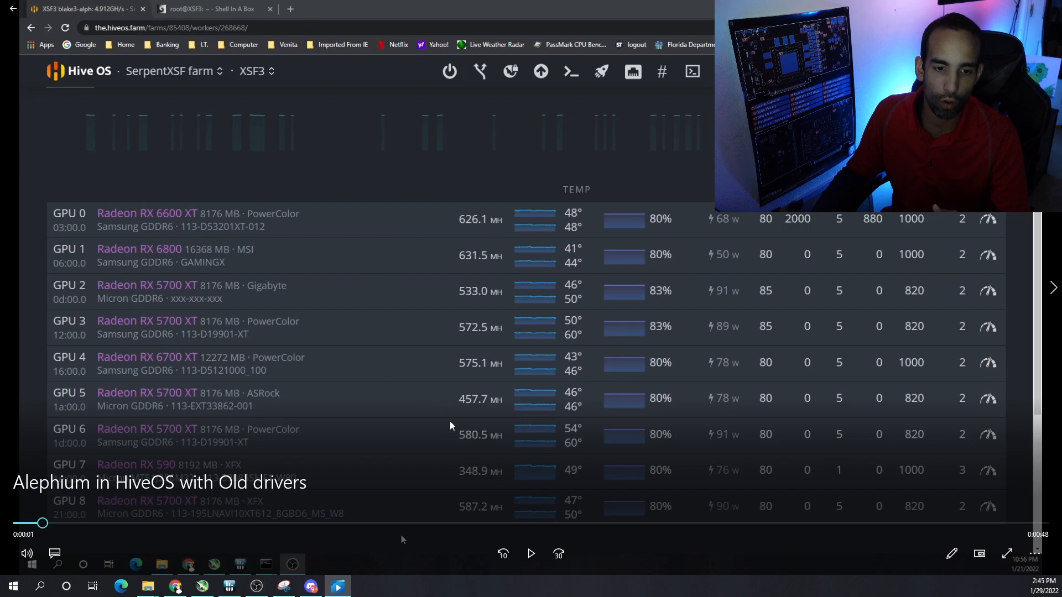
pyautogui.moveTo(480, 298)
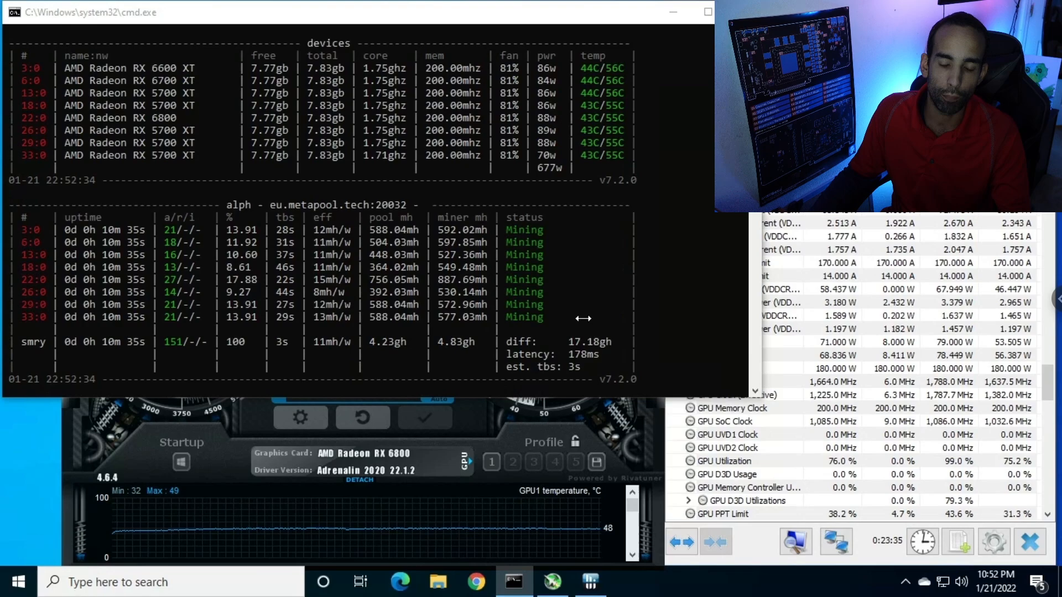
# Click the Windows mining clip showing MSI Afterburner with Adrenalin 22.1.2 on the RX 6800
pyautogui.click(551, 582)
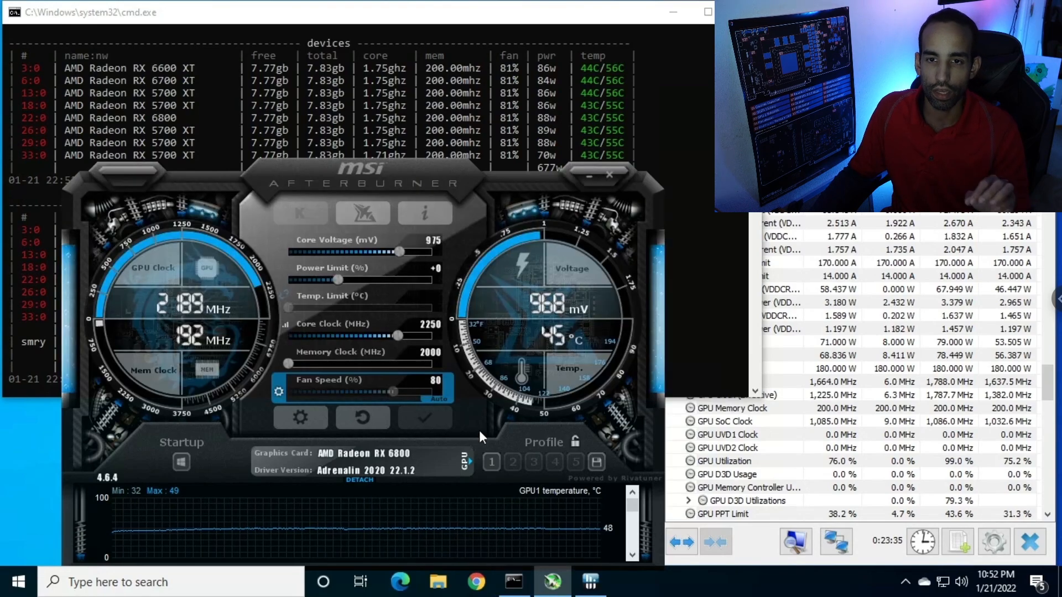